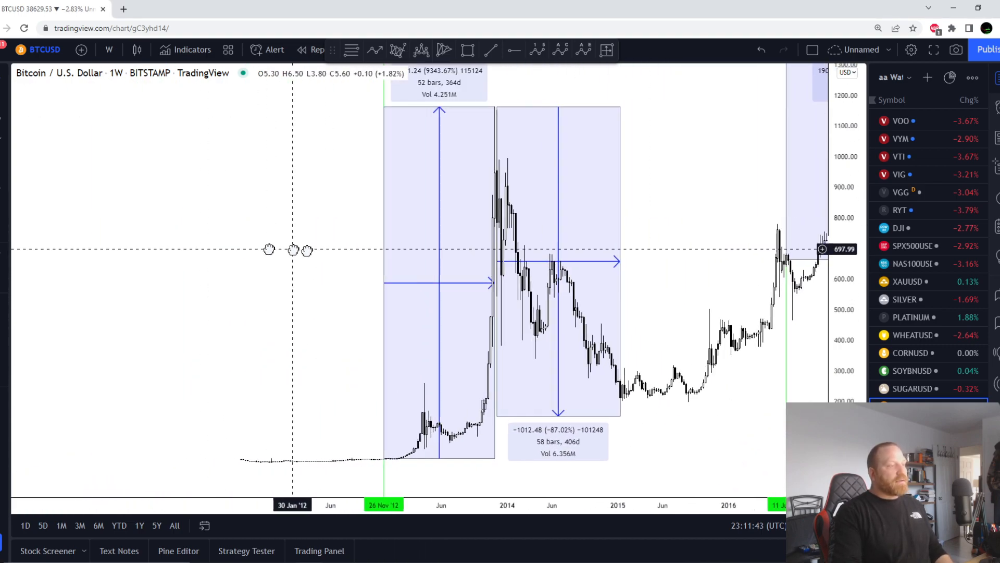
# - Pan the Bitcoin chart so the 2012-2022 cycles and their measured ranges stay in view
pyautogui.moveTo(294, 249); pyautogui.dragTo(330, 258)
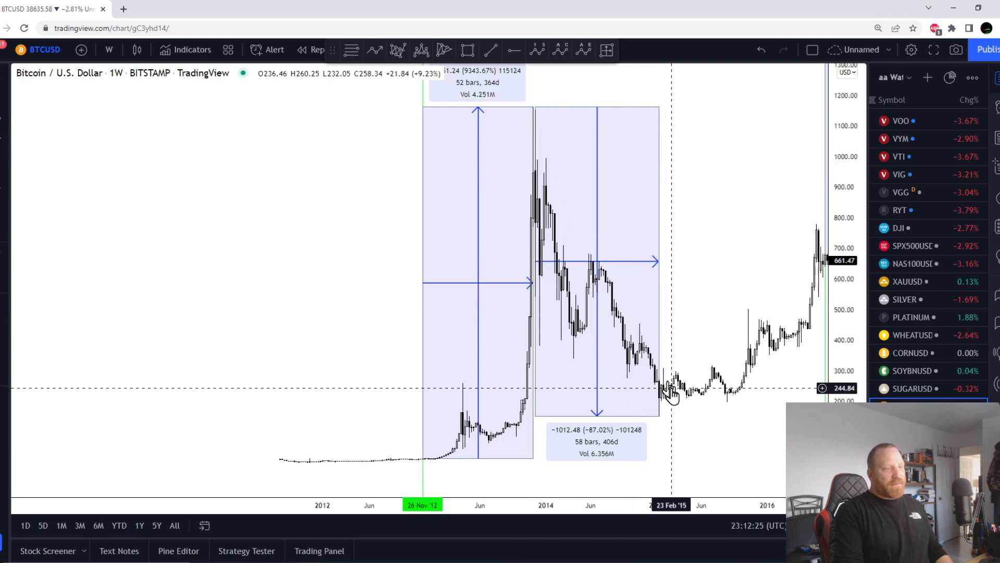
pyautogui.moveTo(740, 248)
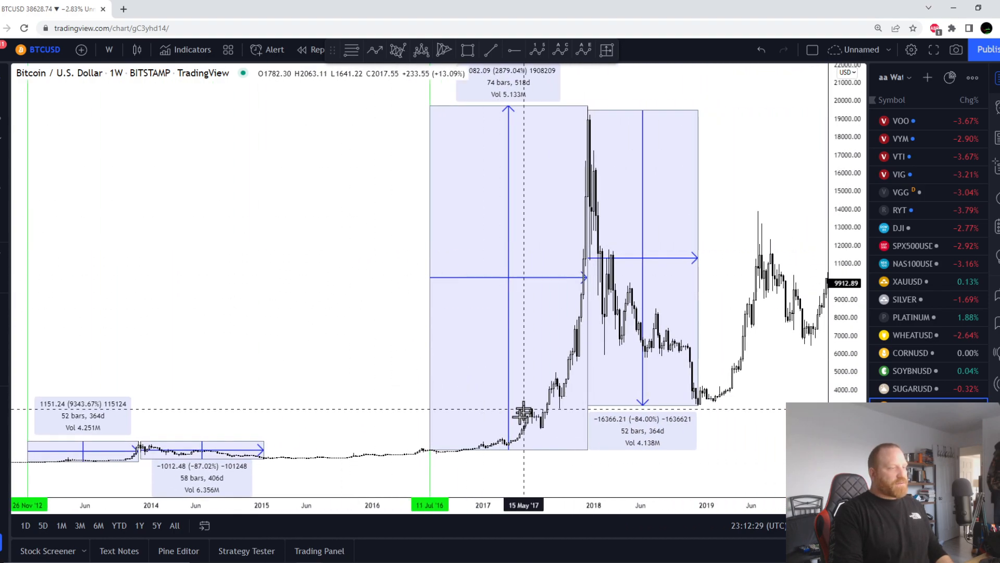
pyautogui.moveTo(588, 189)
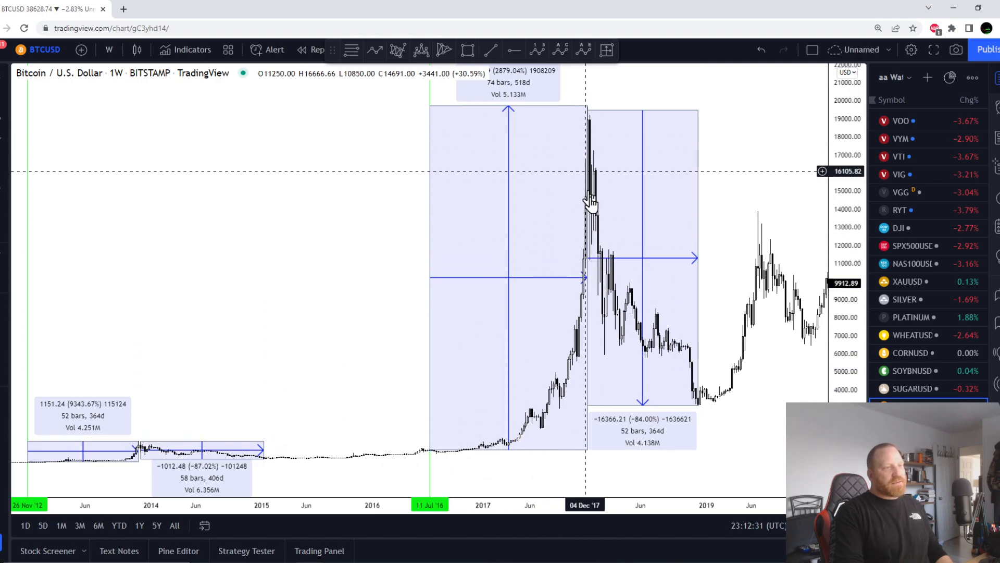
pyautogui.moveTo(673, 402)
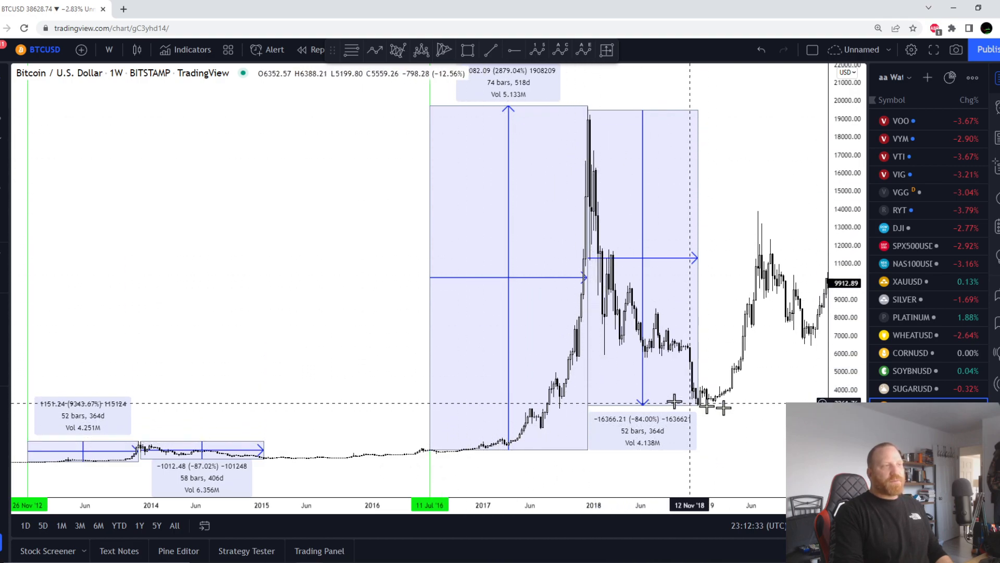
pyautogui.moveTo(751, 408)
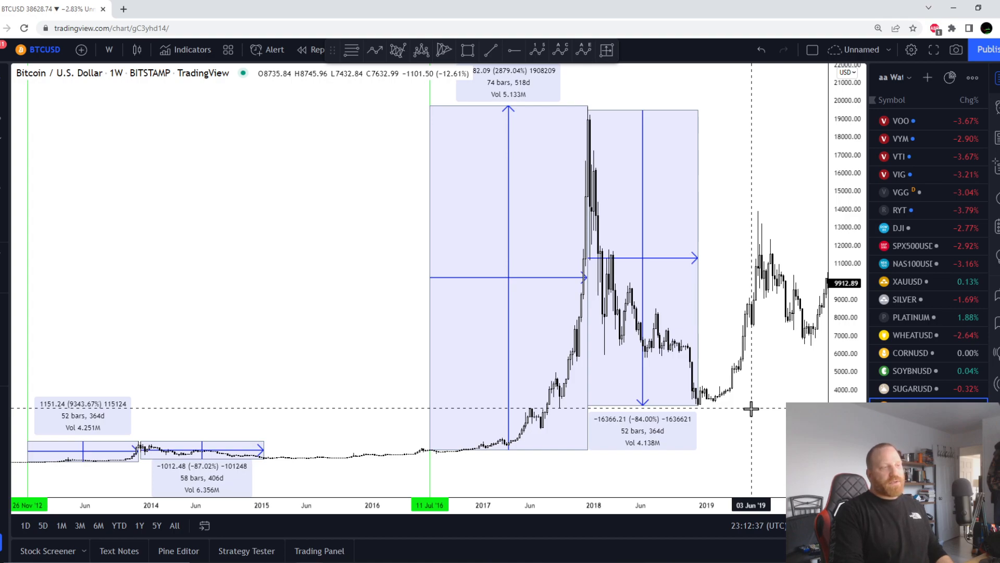
pyautogui.moveTo(670, 348)
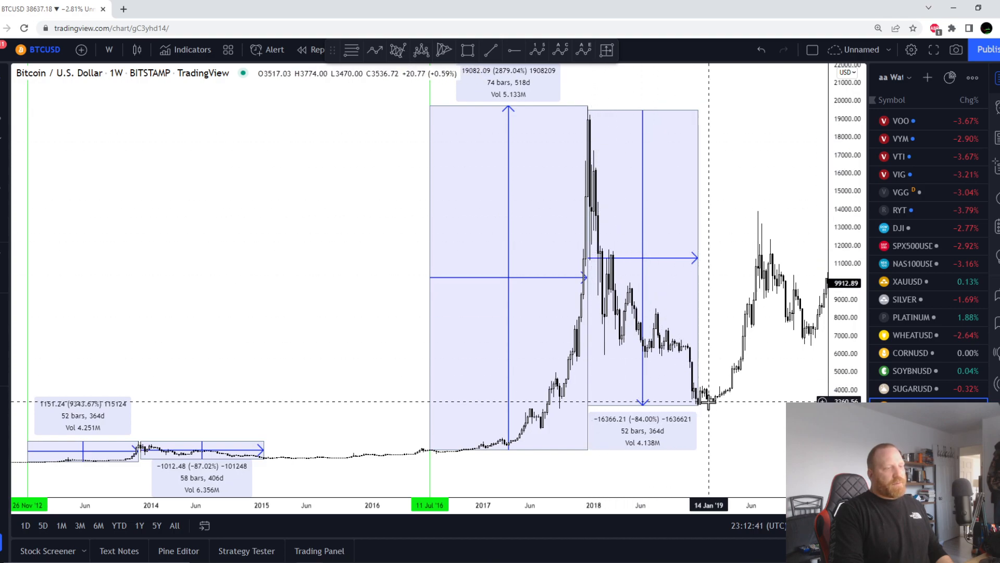
pyautogui.moveTo(710, 408); pyautogui.dragTo(692, 427)
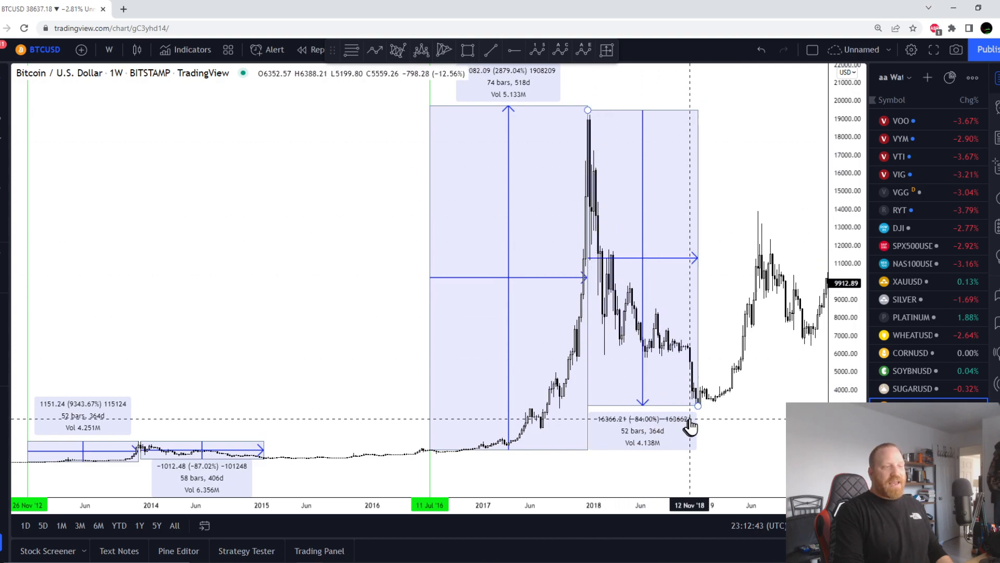
pyautogui.moveTo(757, 427)
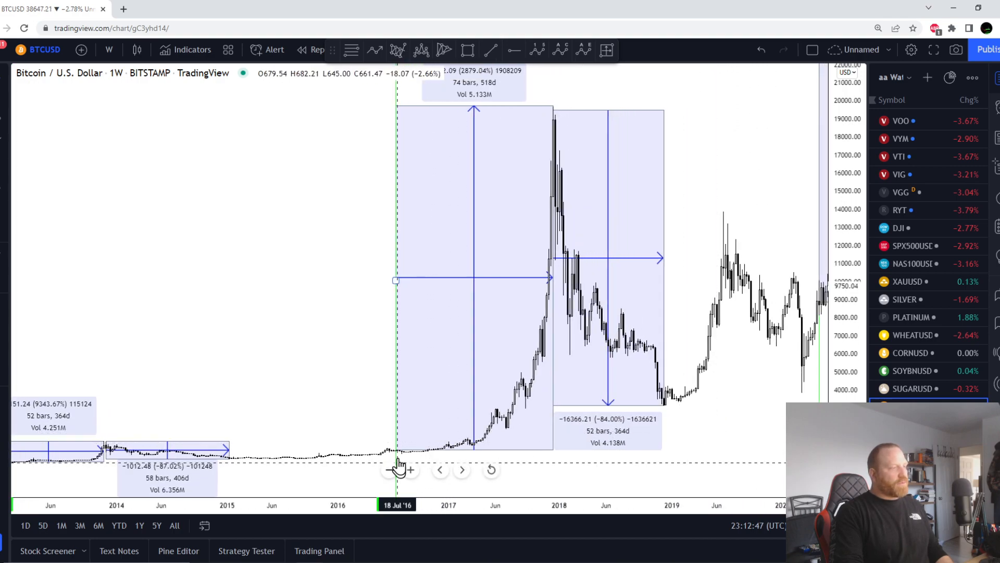
pyautogui.moveTo(400, 399)
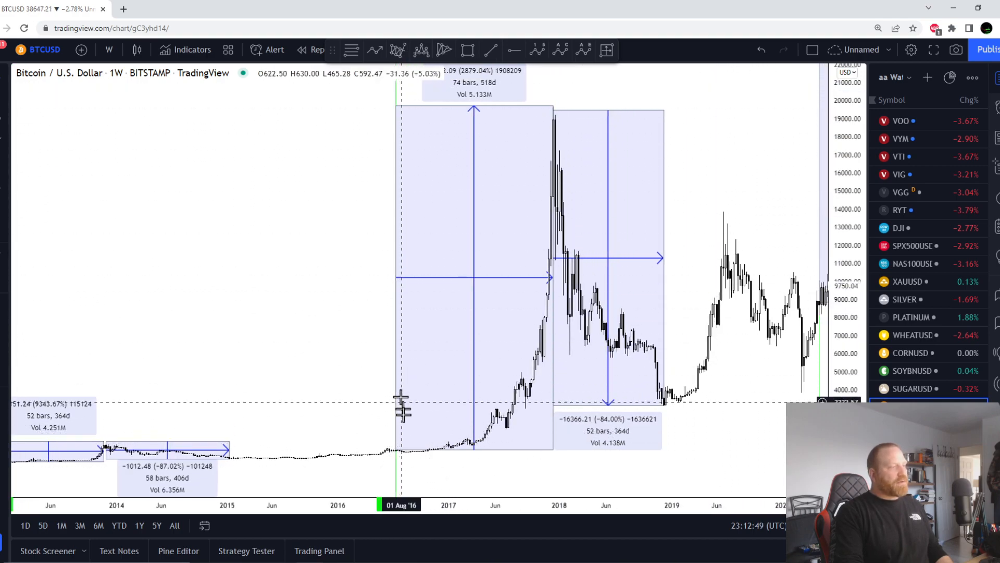
pyautogui.moveTo(370, 382)
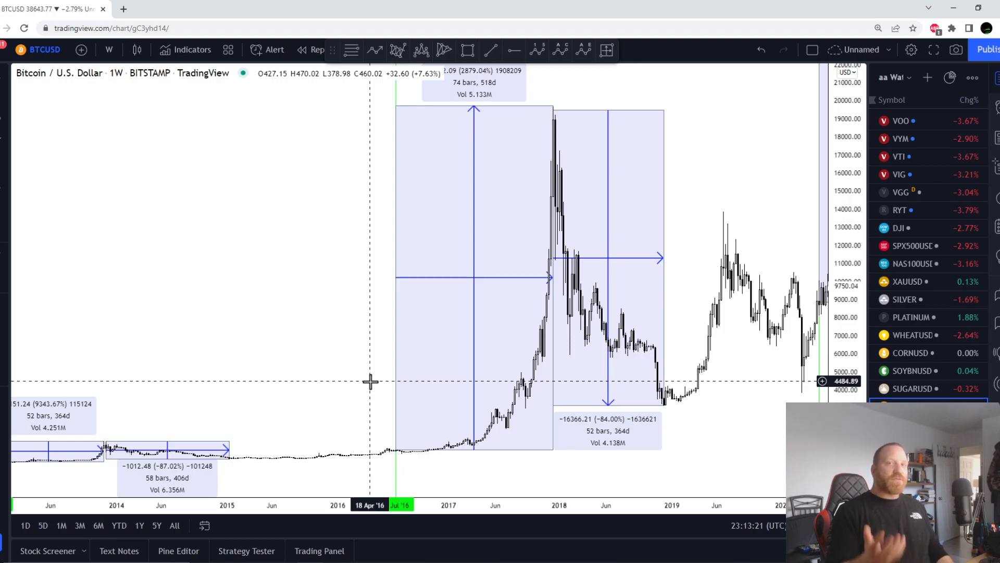
pyautogui.moveTo(740, 205)
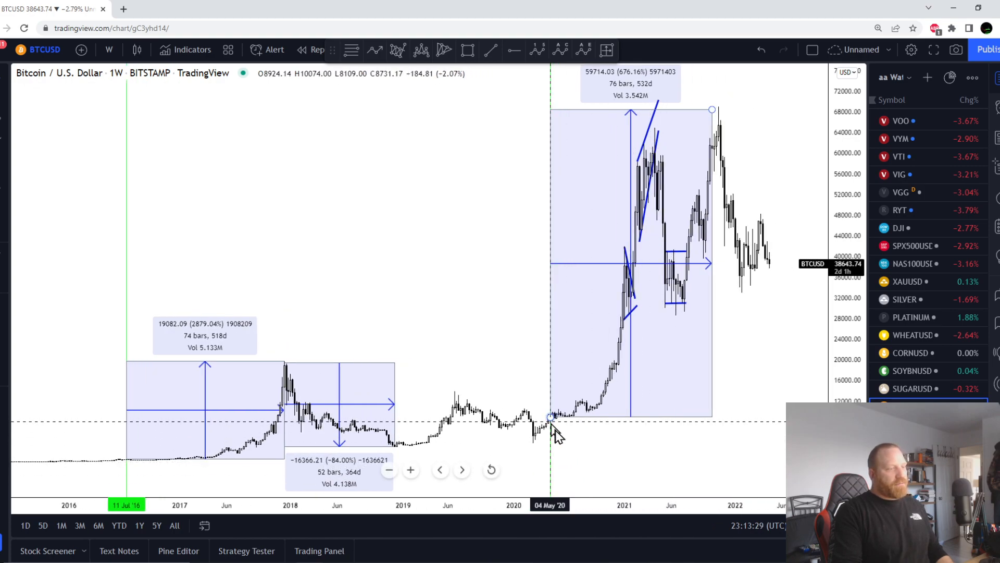
pyautogui.moveTo(647, 460)
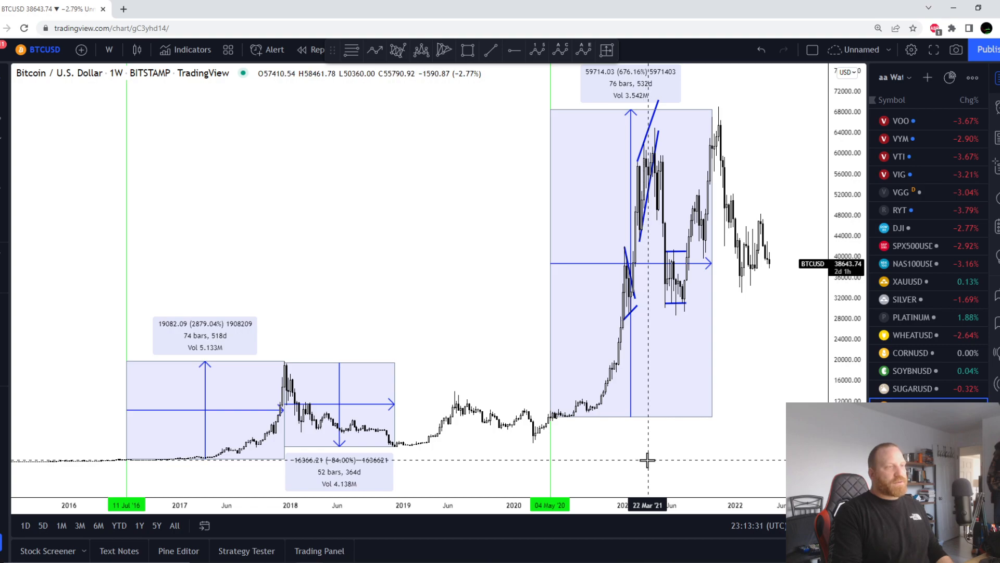
pyautogui.moveTo(683, 455)
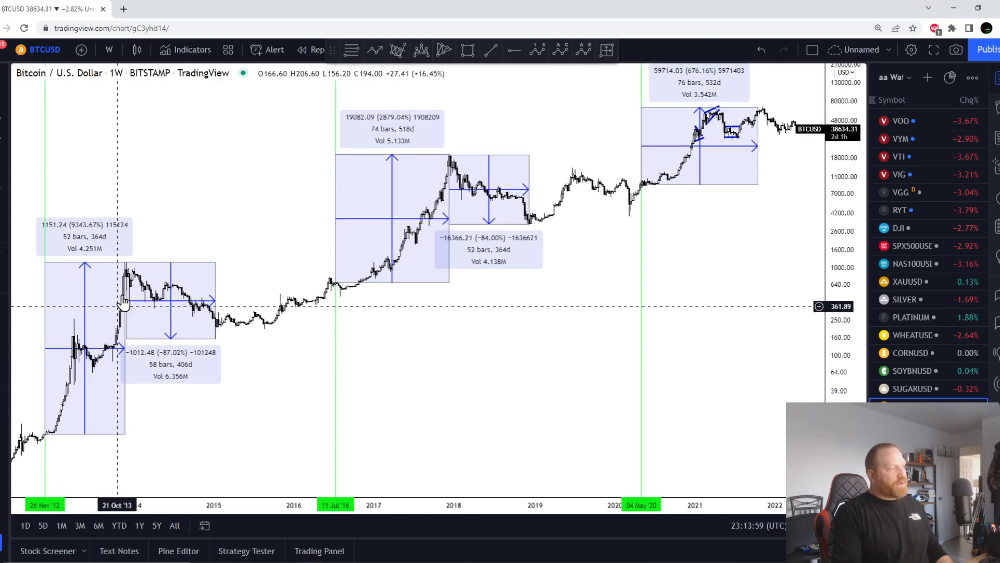
pyautogui.moveTo(223, 332)
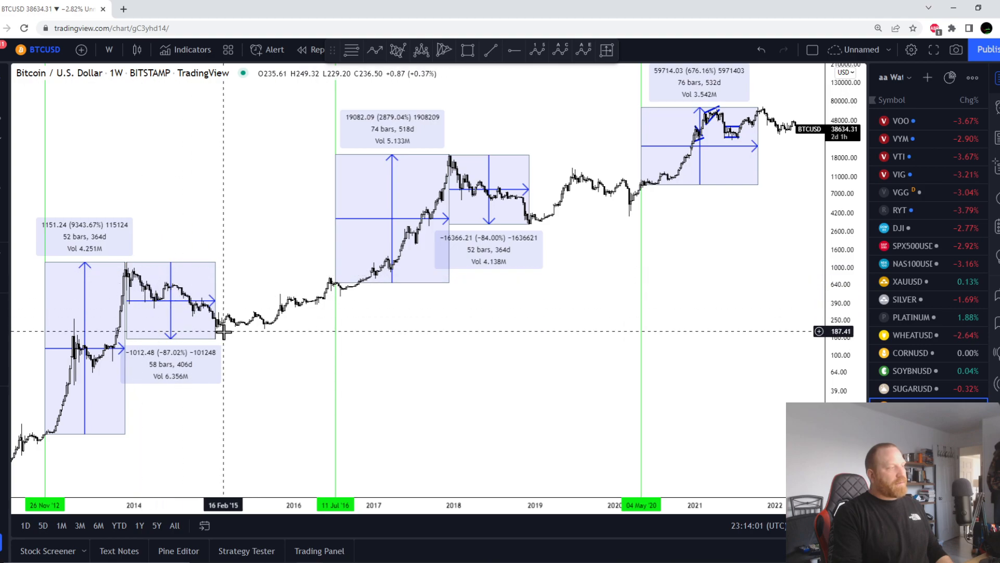
pyautogui.moveTo(222, 336)
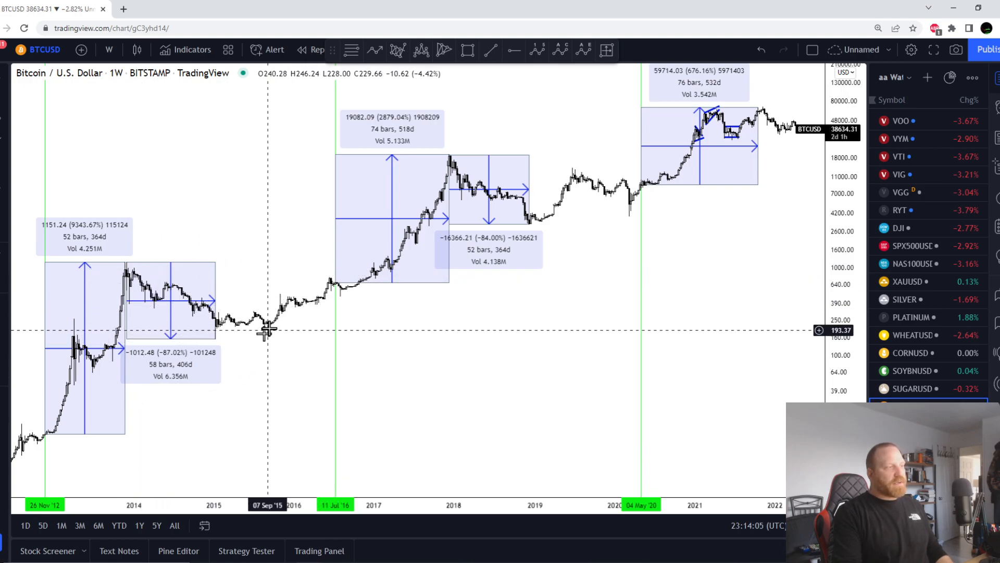
pyautogui.moveTo(424, 243)
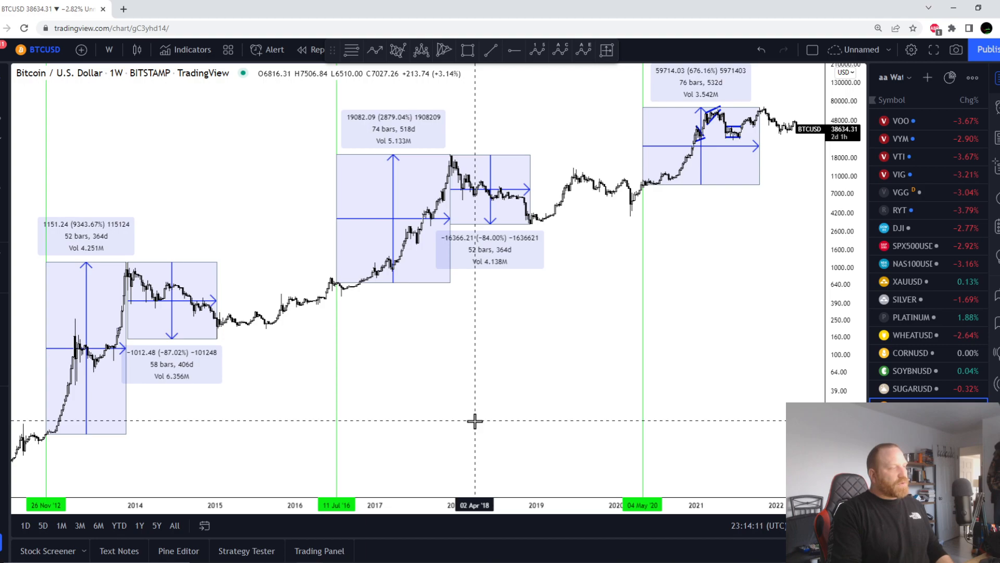
pyautogui.moveTo(462, 418)
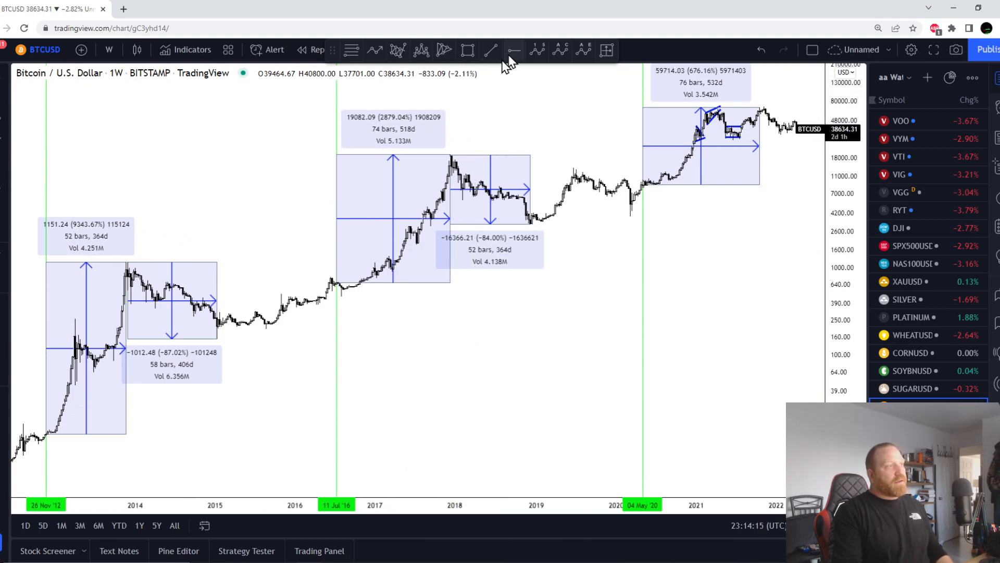
# - Place a vertical line and slide it to 16 November 2015
pyautogui.click(490, 50)
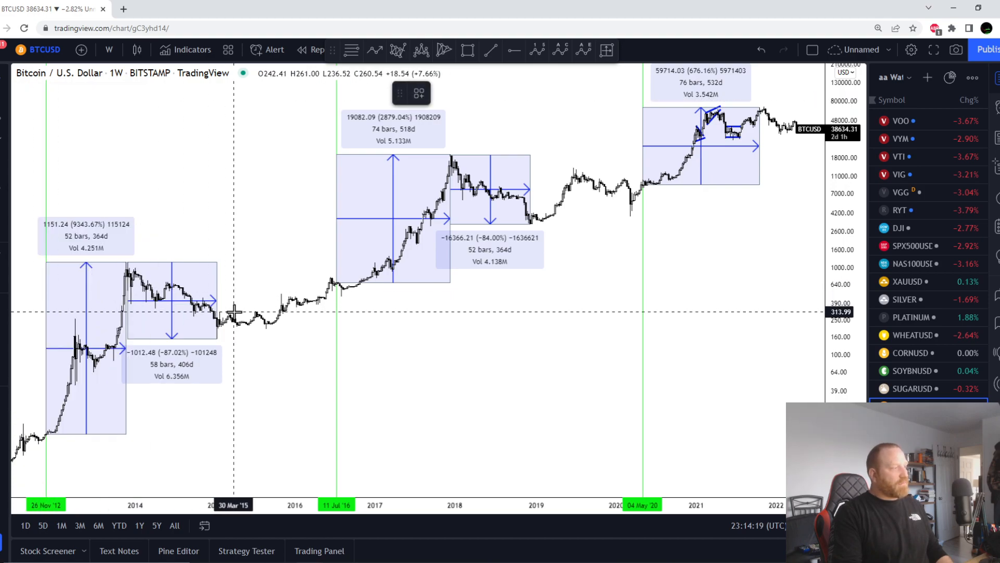
pyautogui.moveTo(248, 288)
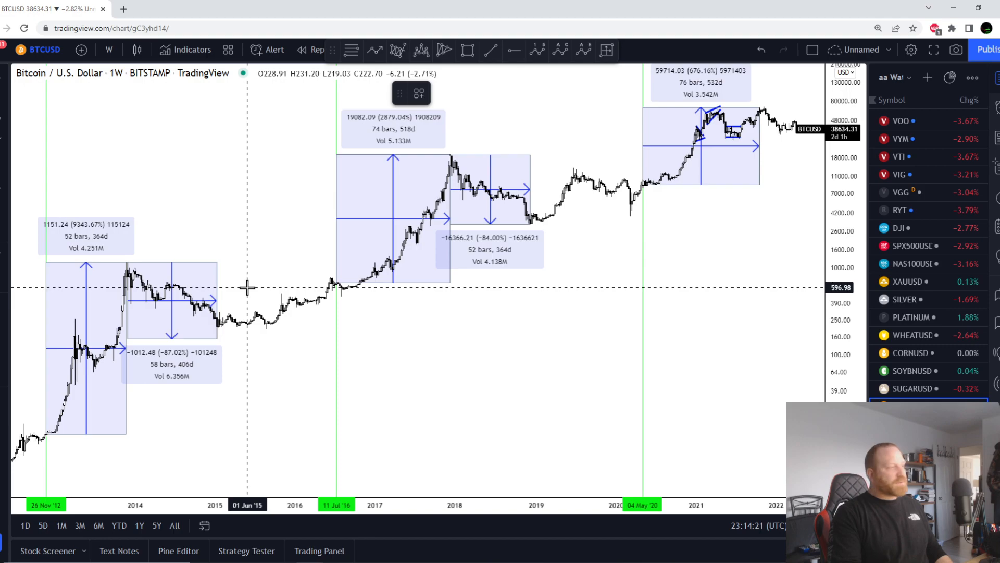
pyautogui.moveTo(220, 292)
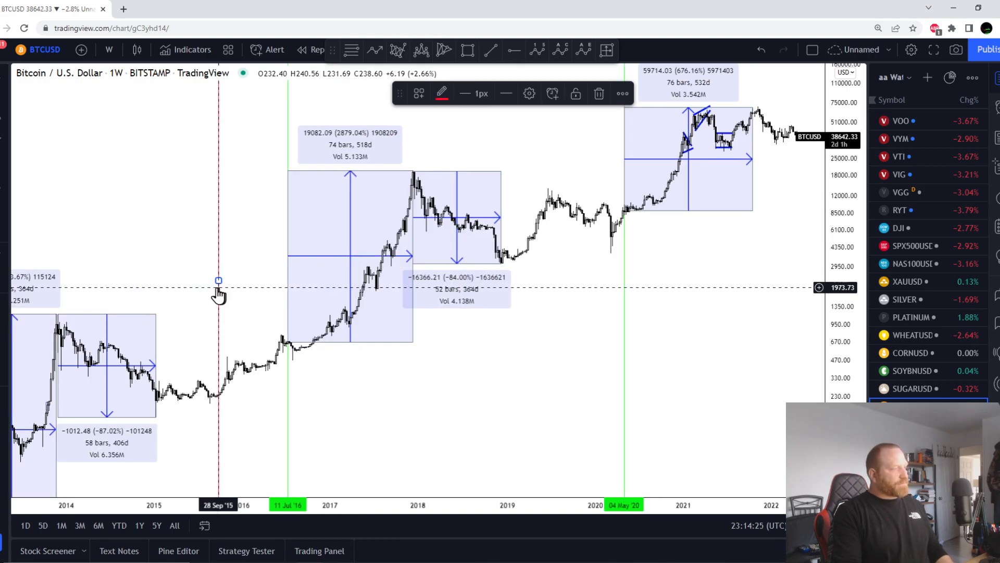
pyautogui.moveTo(217, 300); pyautogui.dragTo(190, 301)
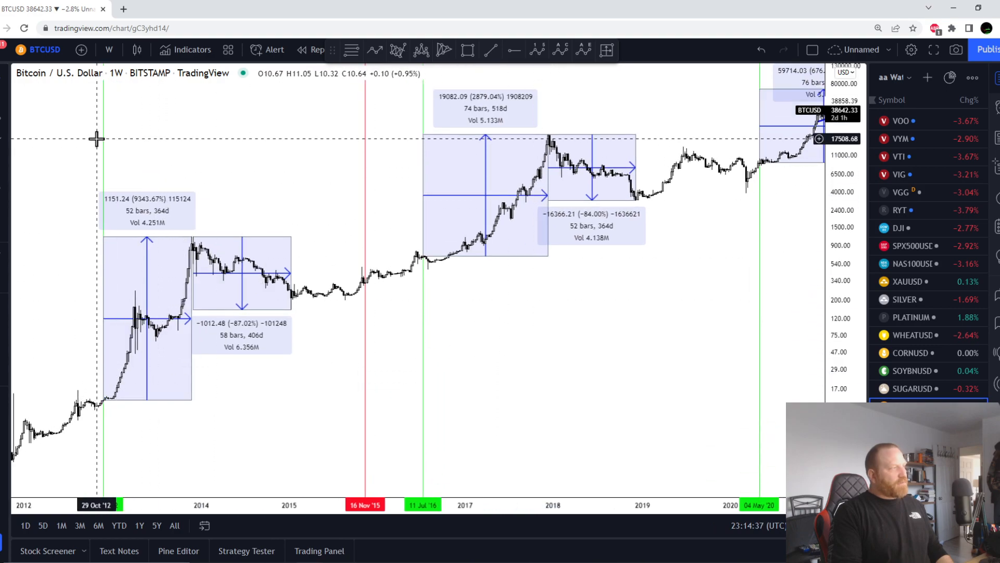
pyautogui.moveTo(370, 293)
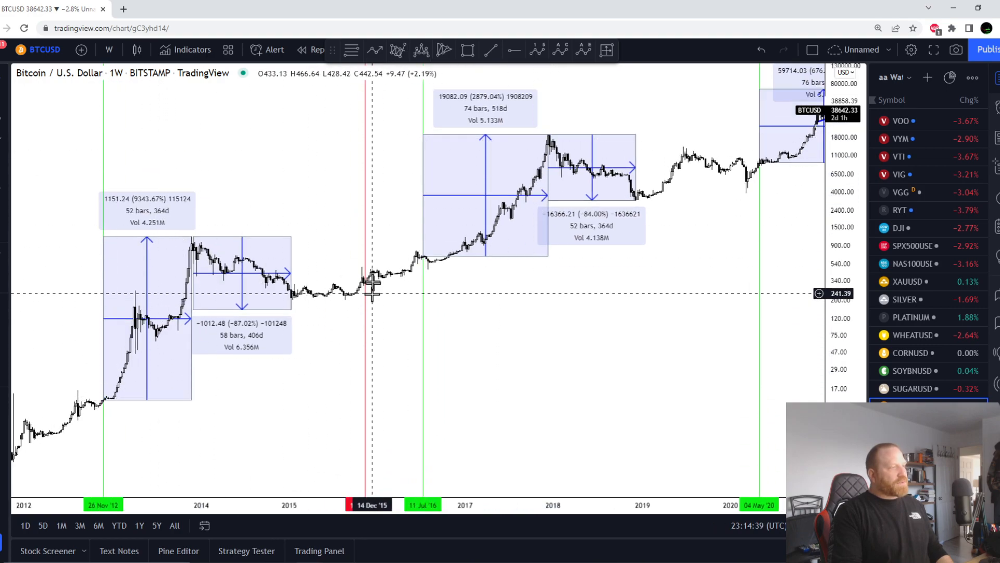
pyautogui.moveTo(383, 281)
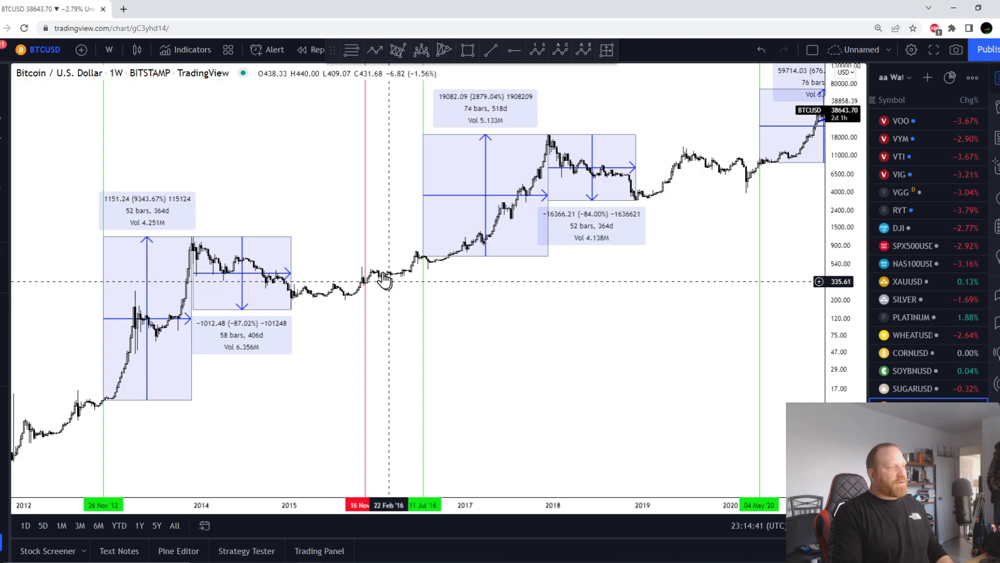
pyautogui.moveTo(523, 373)
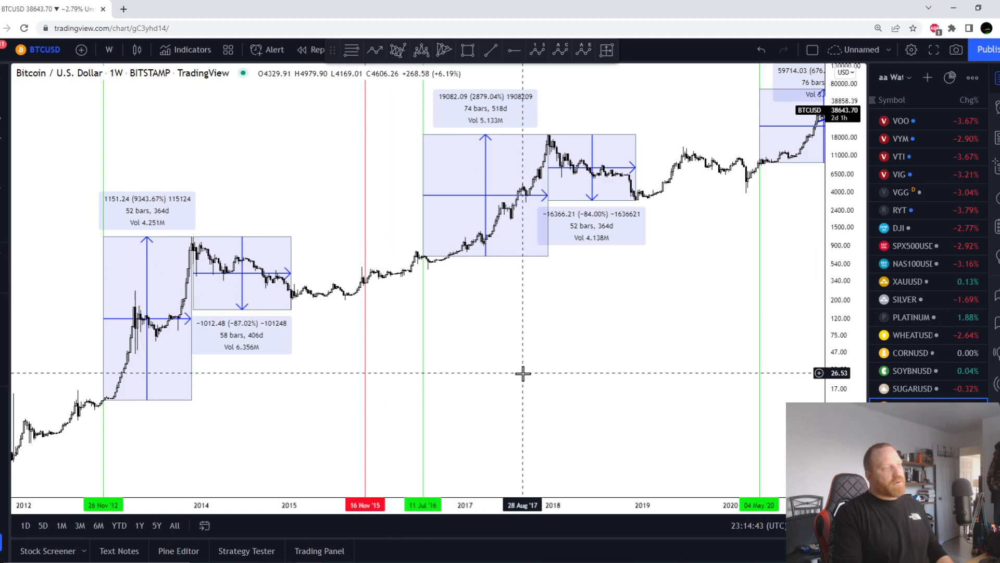
pyautogui.moveTo(610, 357)
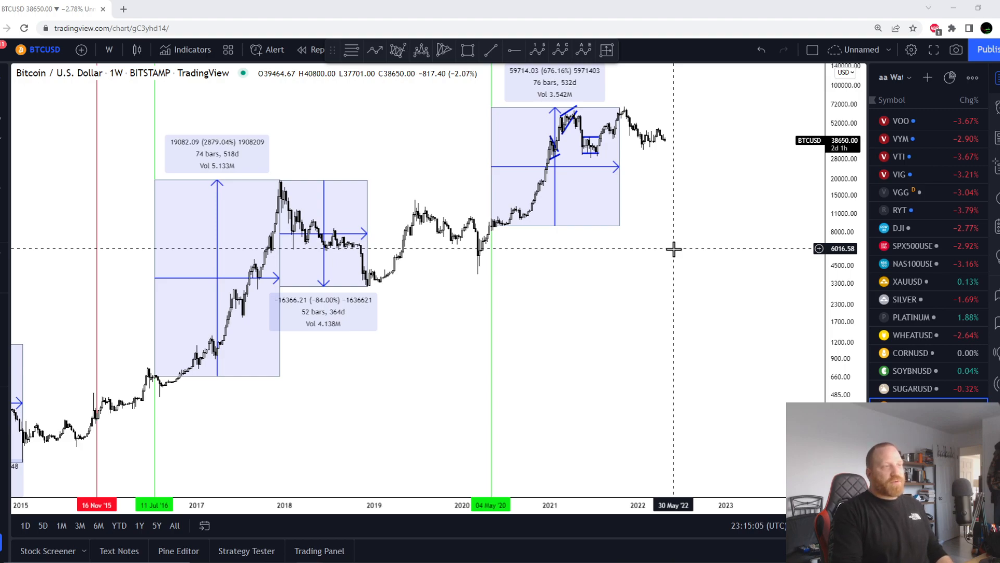
pyautogui.moveTo(682, 221)
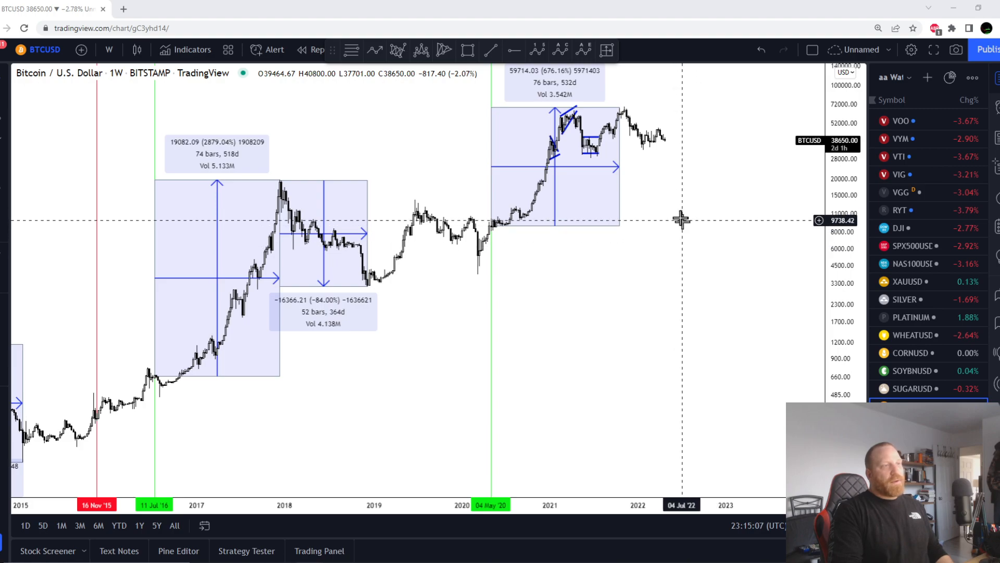
pyautogui.moveTo(680, 200)
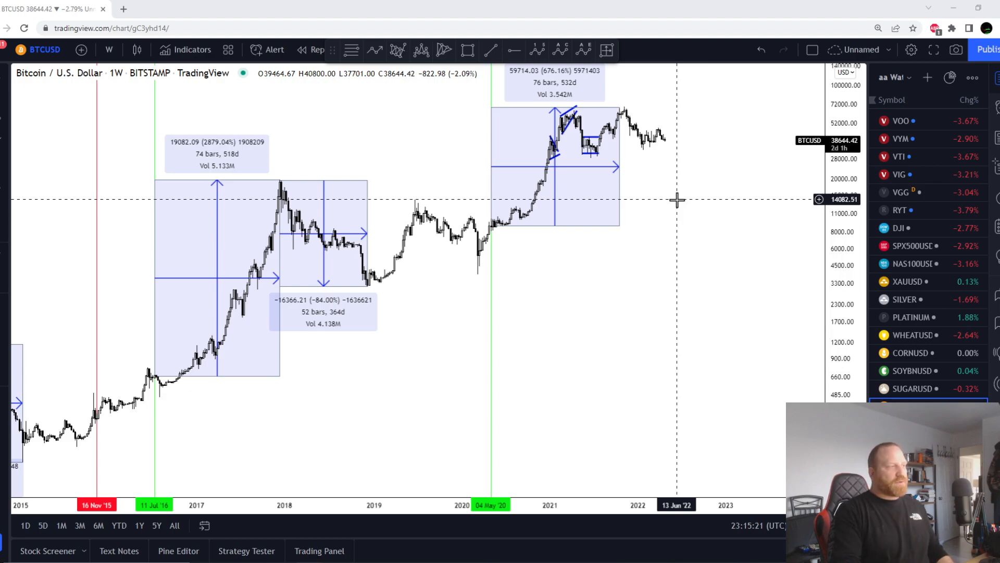
pyautogui.moveTo(692, 270)
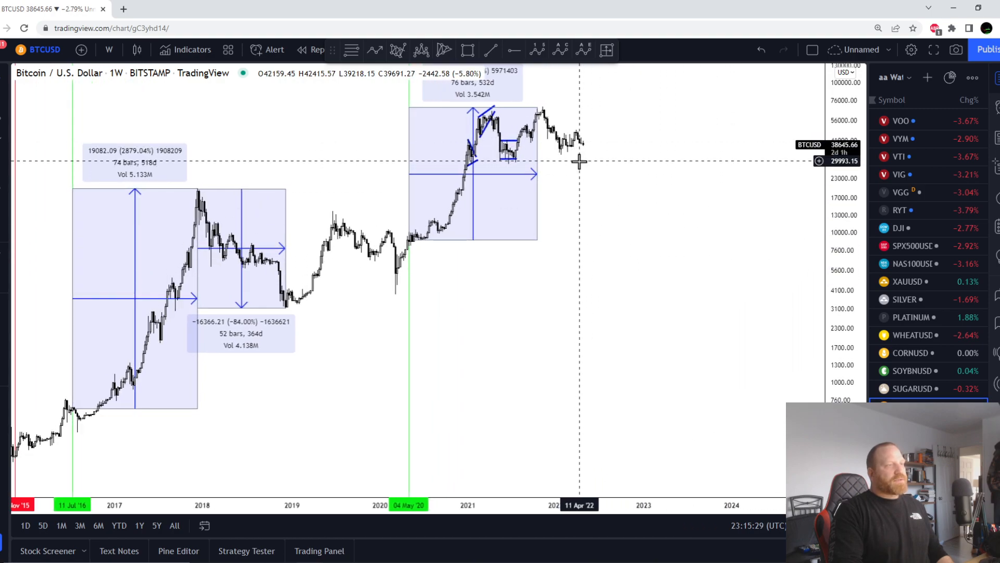
pyautogui.moveTo(658, 246)
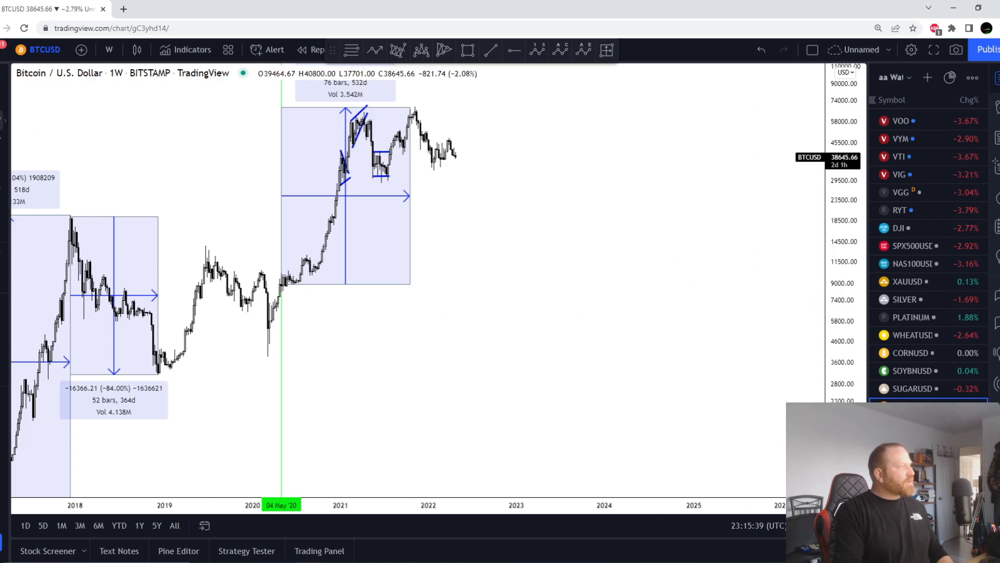
pyautogui.moveTo(619, 263)
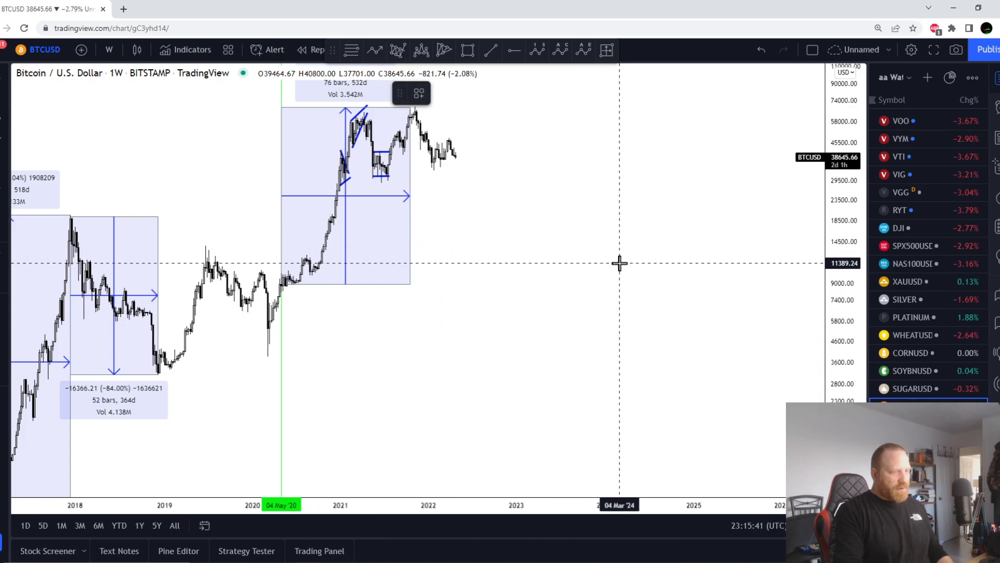
pyautogui.moveTo(622, 263)
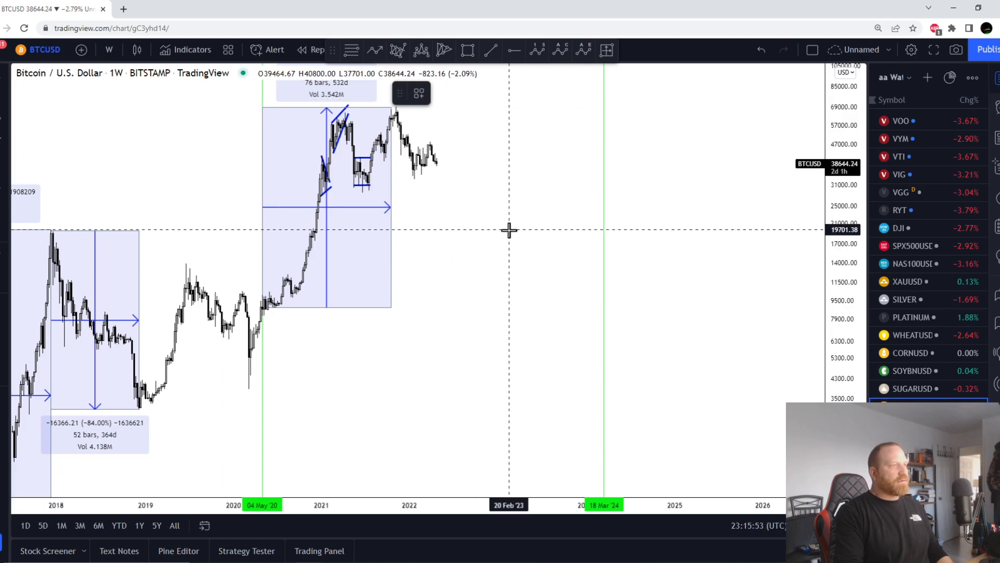
# - Place a vertical line at 20 February 2023 alongside the 18 March 2024 marker
pyautogui.click(510, 230)
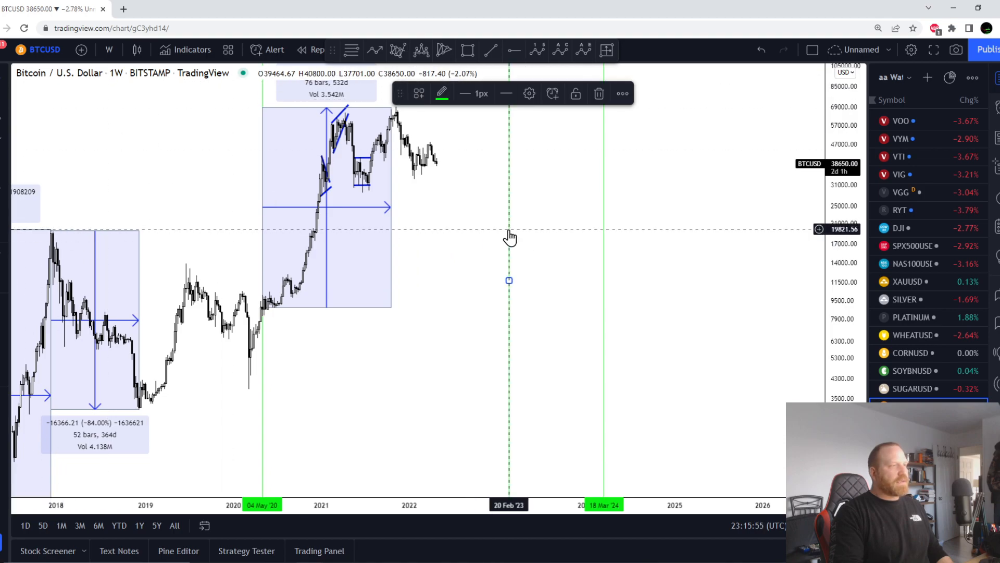
pyautogui.click(475, 93)
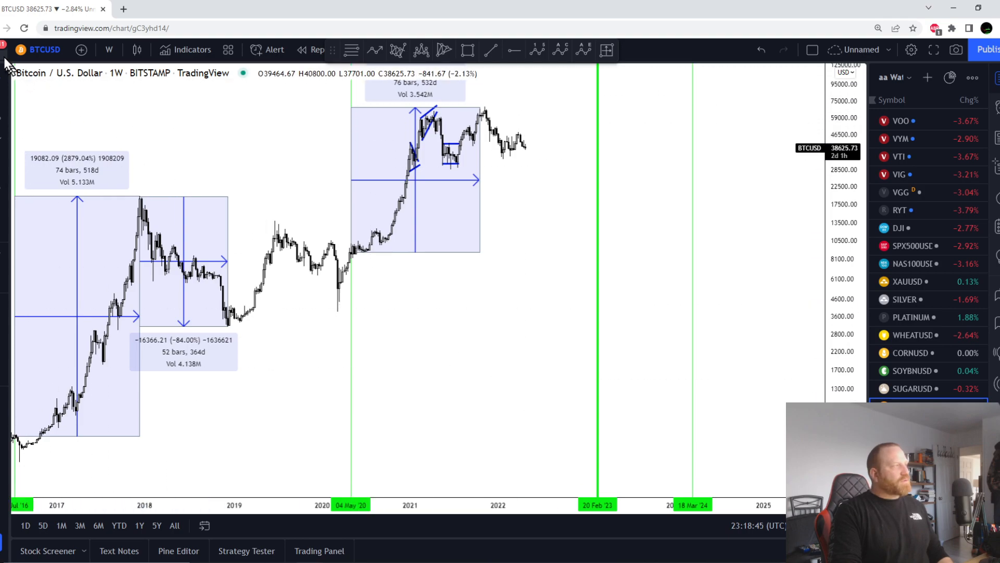
# - Leave the chart for the FXbrawler profile and scroll its ideas to 'Ethereum waking up'
pyautogui.click(7, 49)
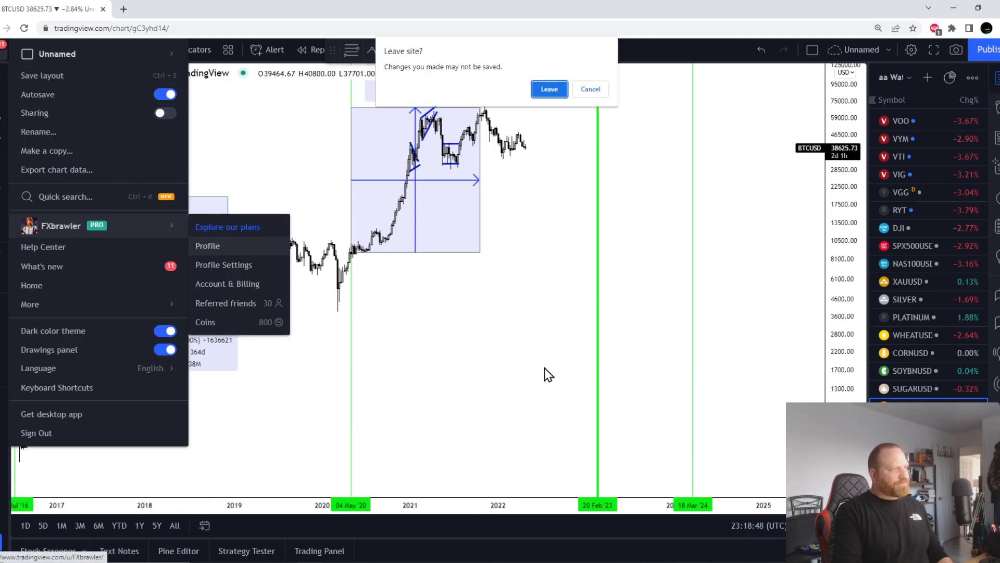
pyautogui.click(548, 88)
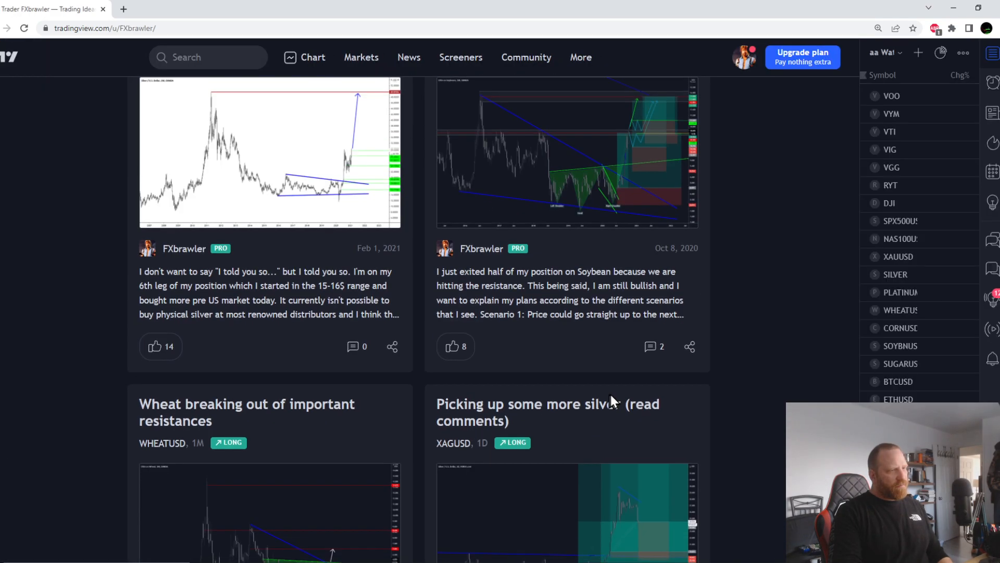
pyautogui.scroll(-3)
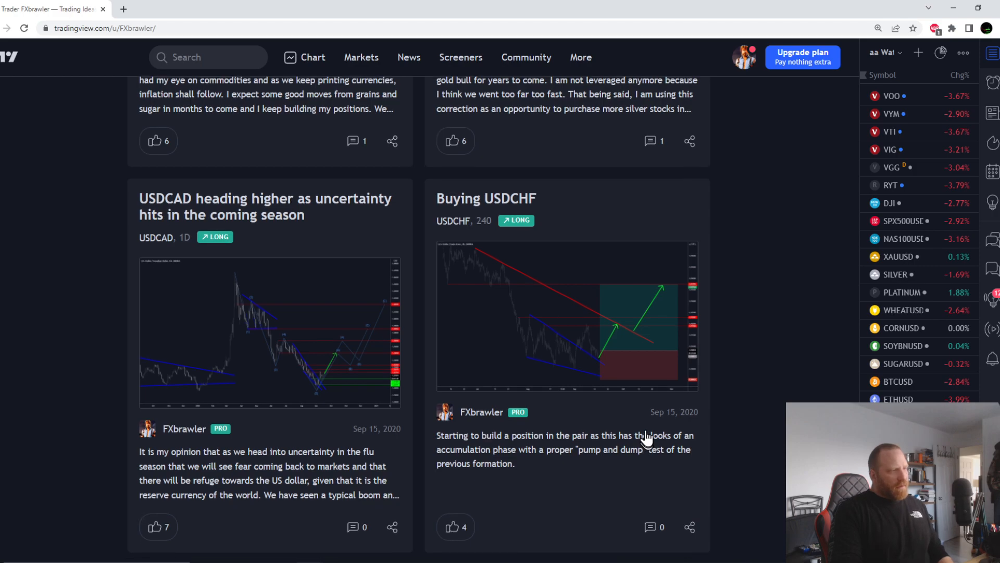
pyautogui.scroll(-3)
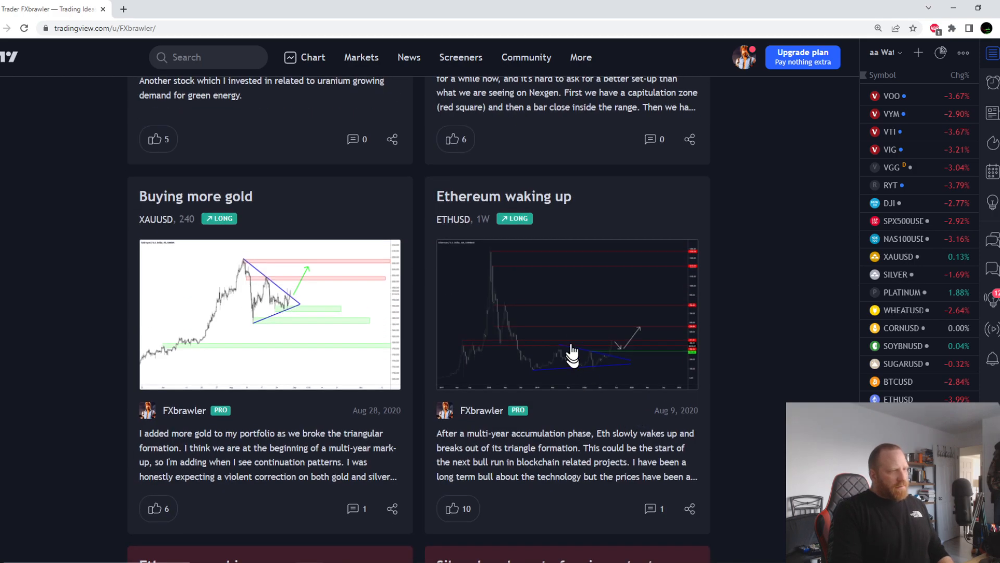
pyautogui.click(567, 314)
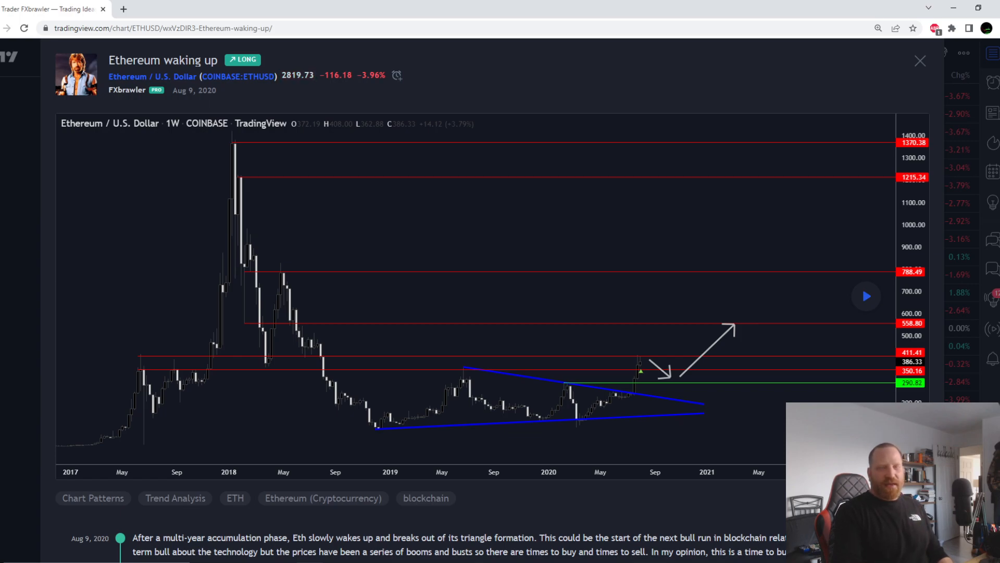
pyautogui.moveTo(866, 296)
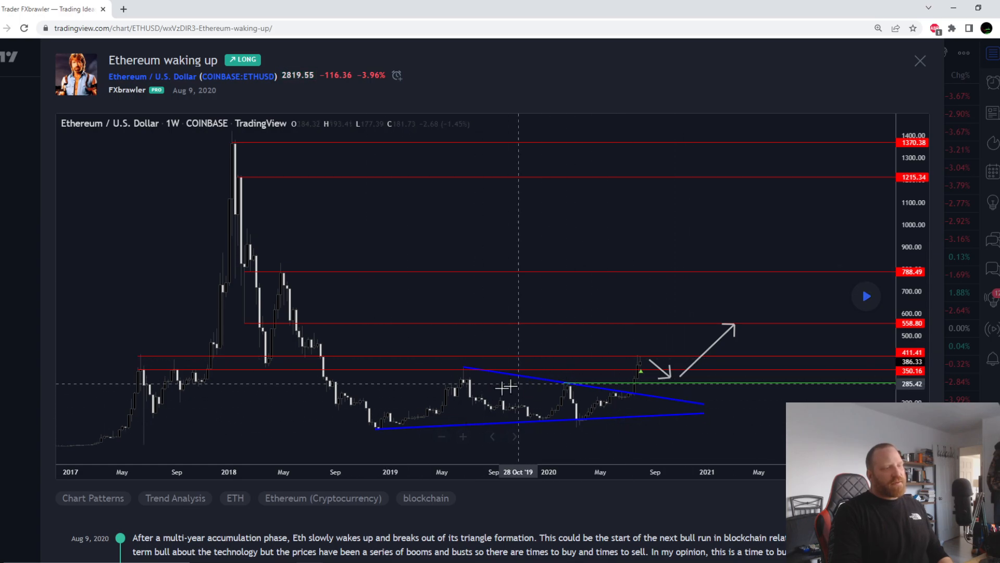
pyautogui.moveTo(640, 364)
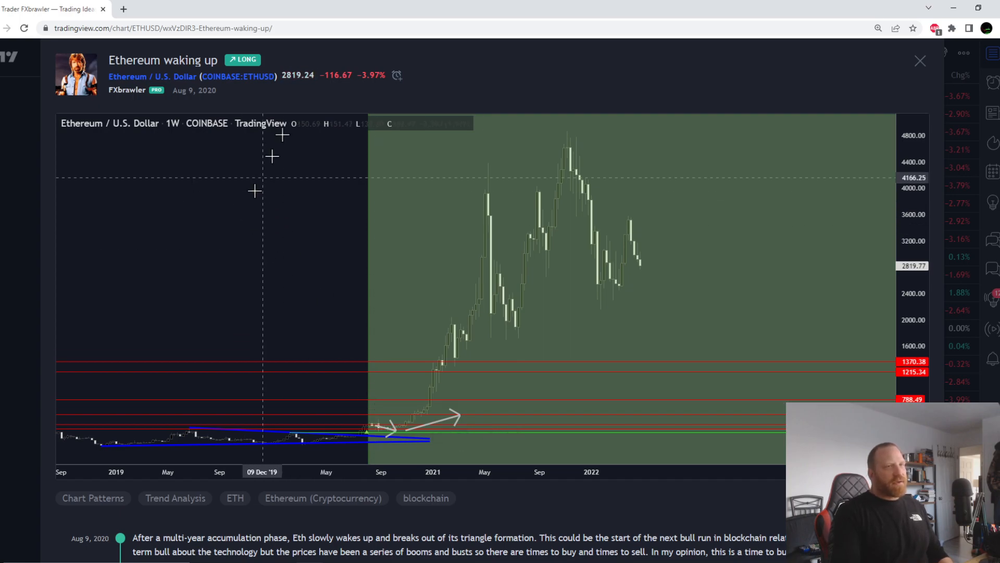
pyautogui.click(919, 60)
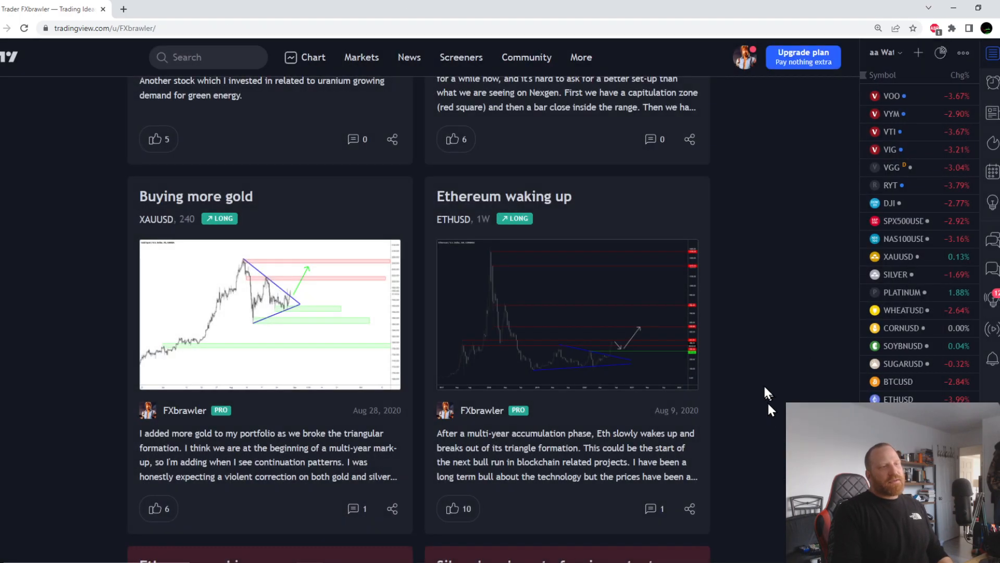